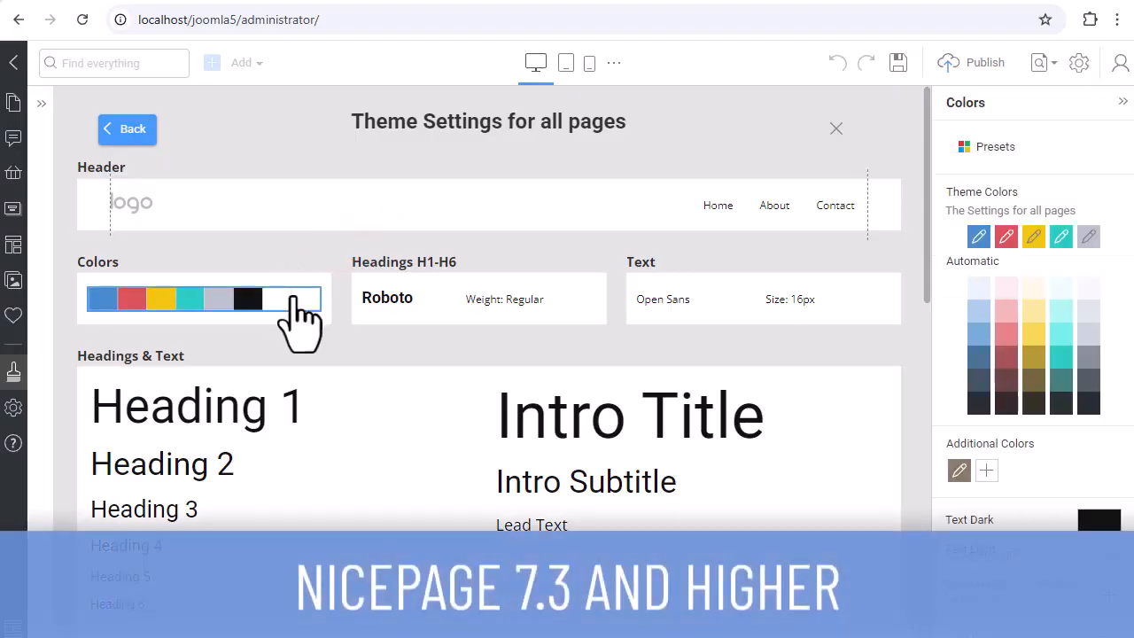
Open the theme Colors swatch, then the Nicepage Configuration page in Joomla admin
{"action": "left_click", "coordinate": [478, 299]}
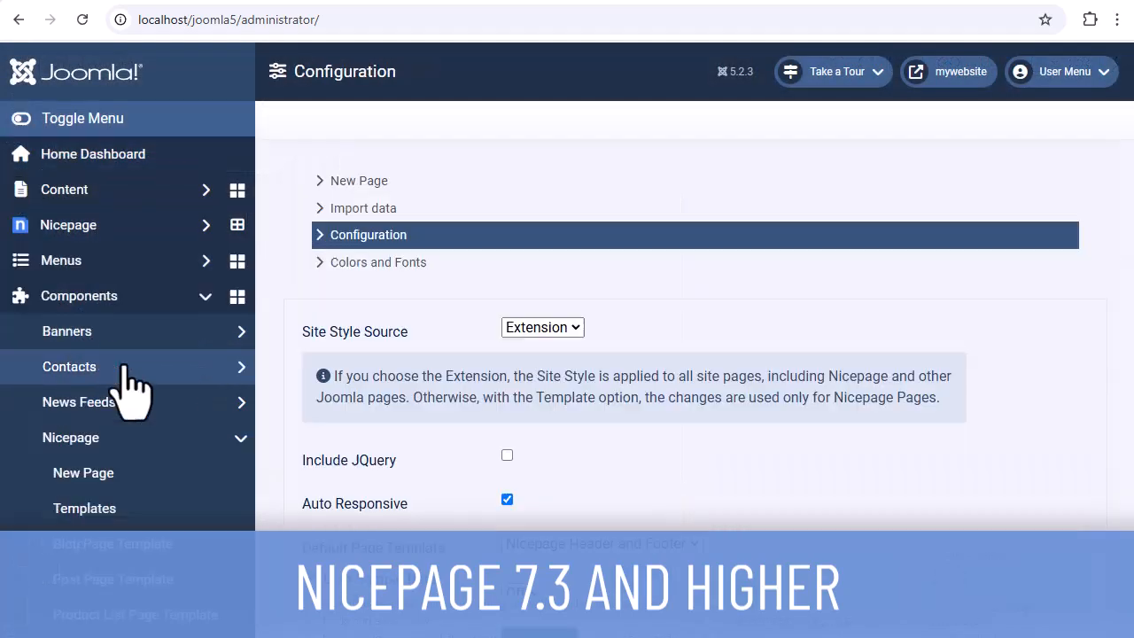
{"action": "left_click", "coordinate": [541, 327]}
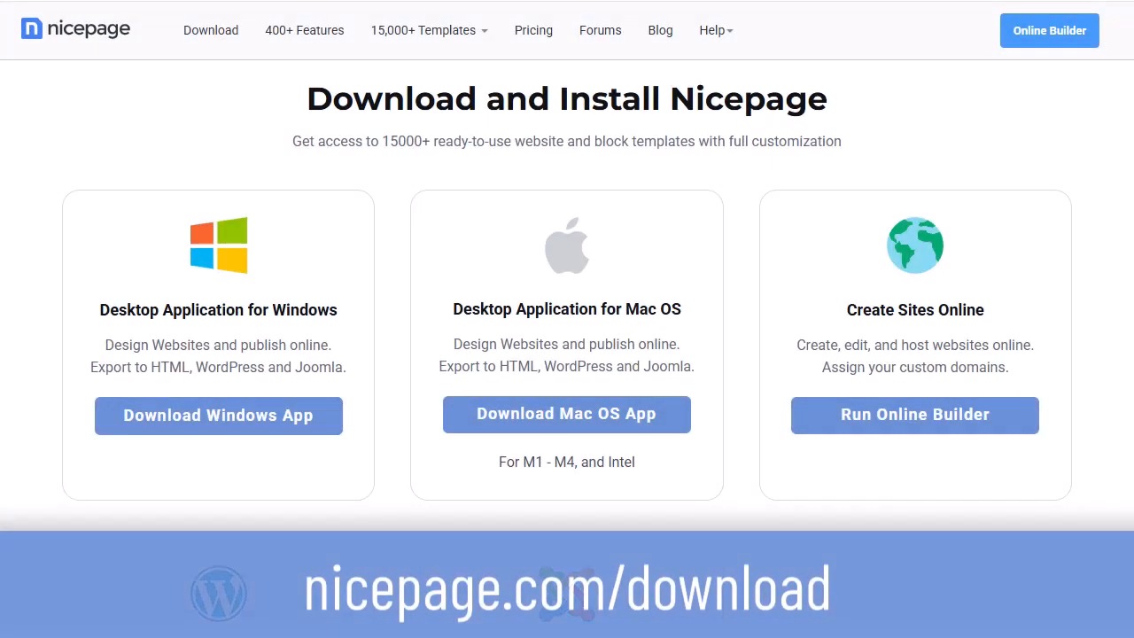
Scroll nicepage.com/download to Joomla Extension and get the Joomla 5 extension
{"action": "scroll", "scroll_direction": "down", "scroll_amount": 3}
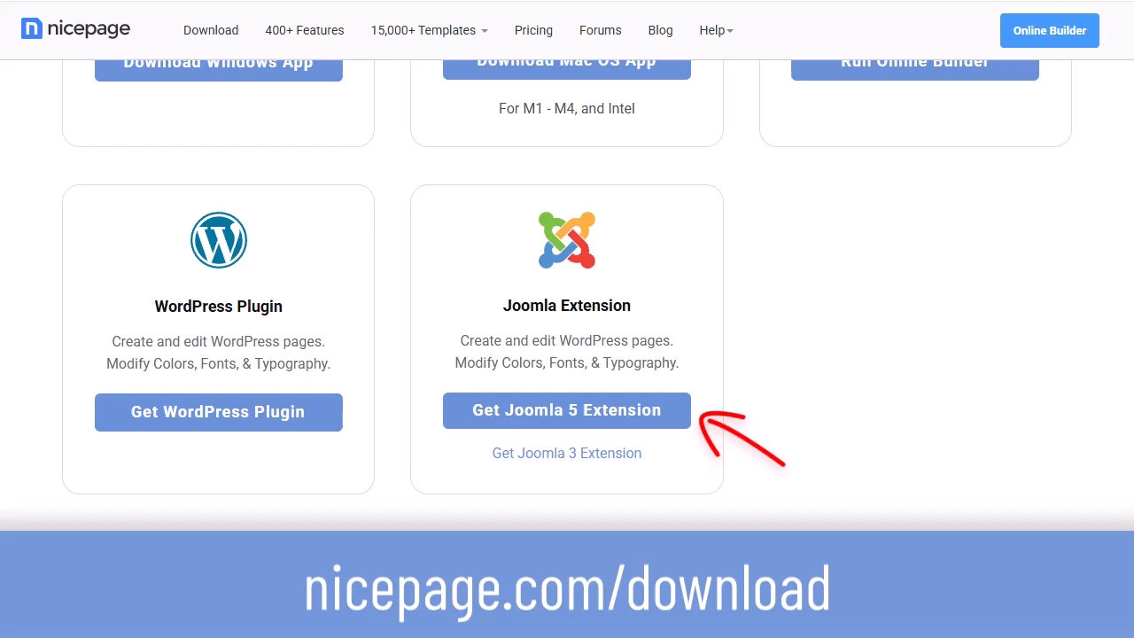
{"action": "scroll", "scroll_direction": "up", "scroll_amount": 3}
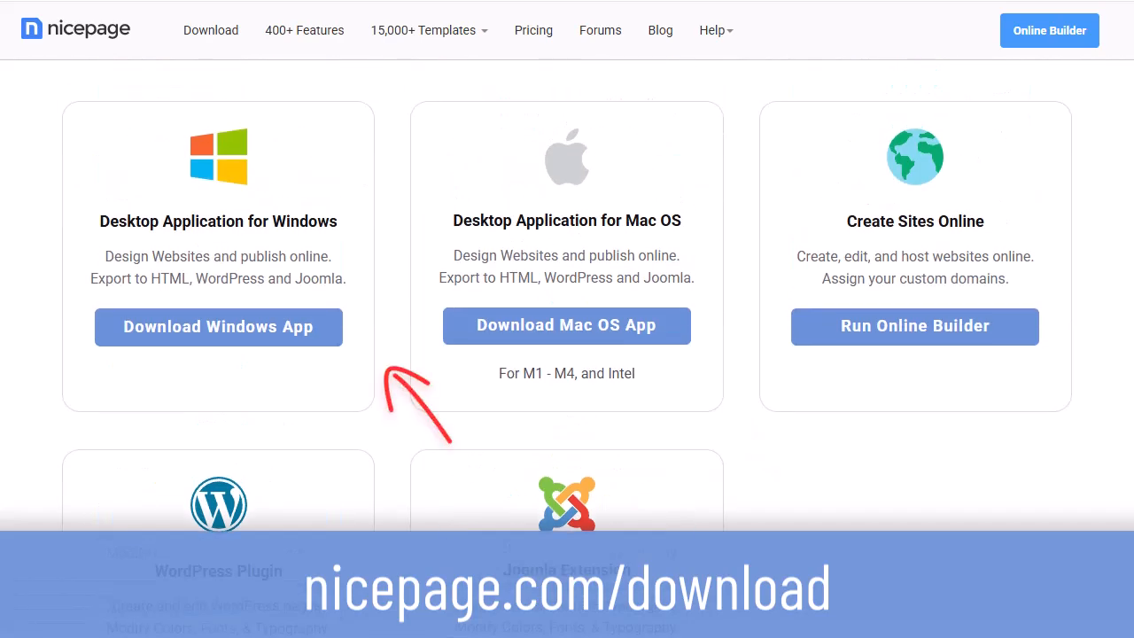
{"action": "mouse_move", "coordinate": [931, 399]}
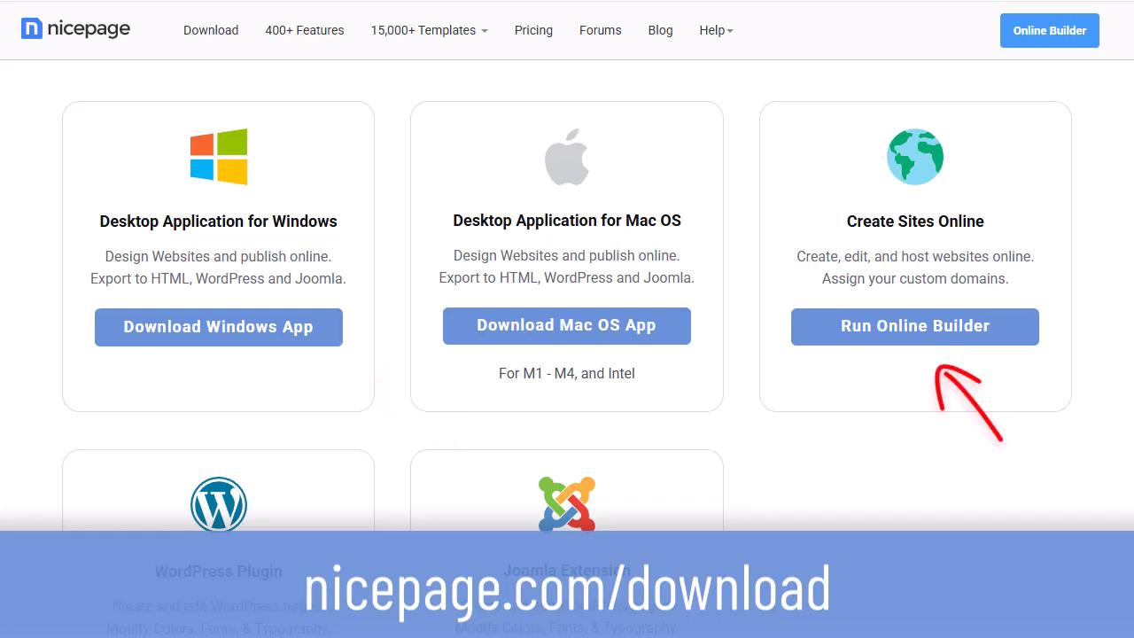
{"action": "scroll", "scroll_direction": "down", "scroll_amount": 3}
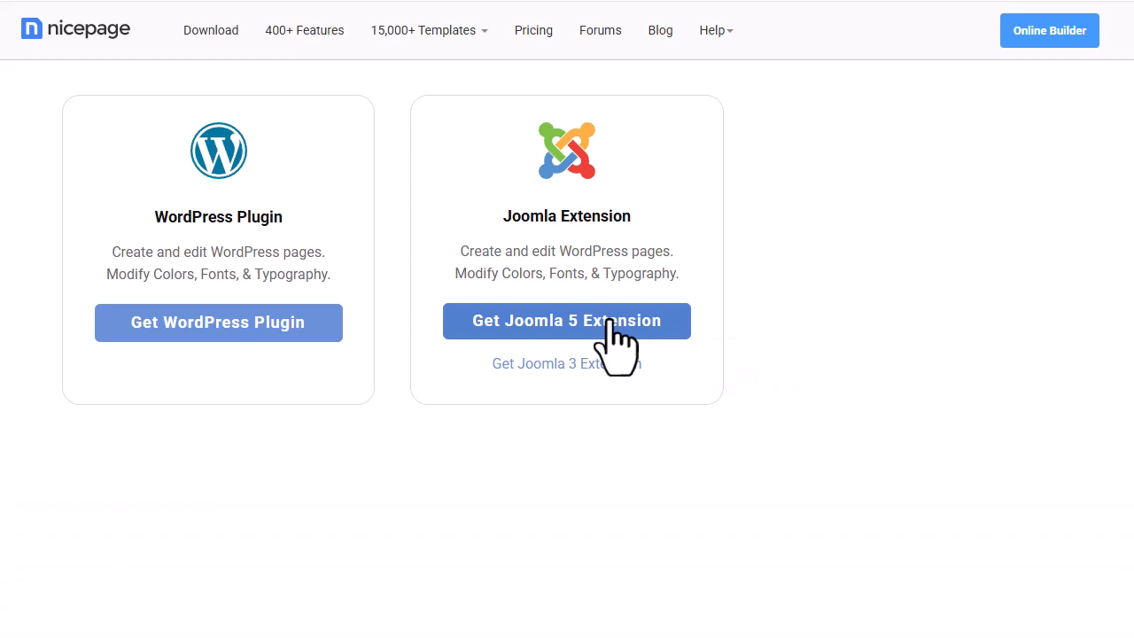
{"action": "left_click", "coordinate": [566, 321]}
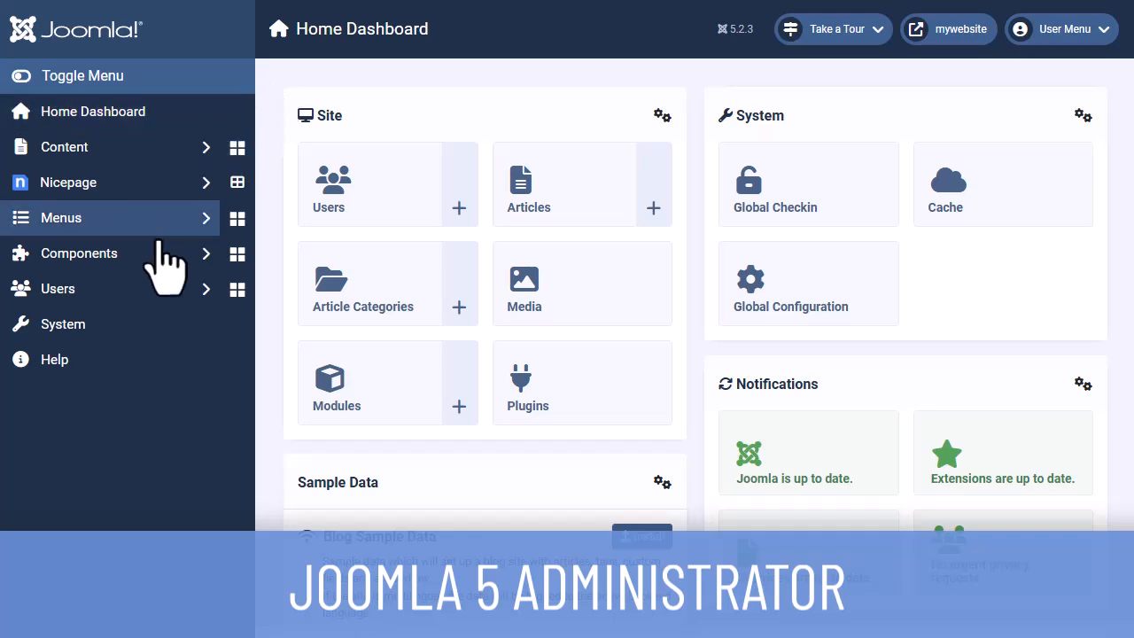
Upload the Nicepage package via System > Install > Extensions and check the success messages
{"action": "left_click", "coordinate": [63, 324]}
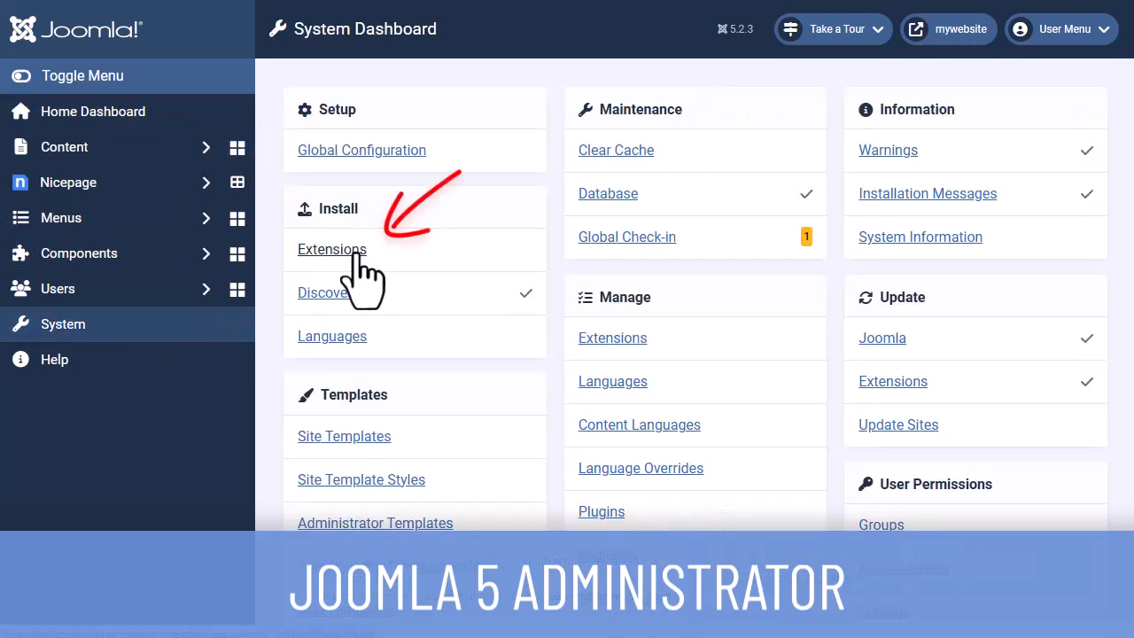
{"action": "left_click", "coordinate": [331, 249]}
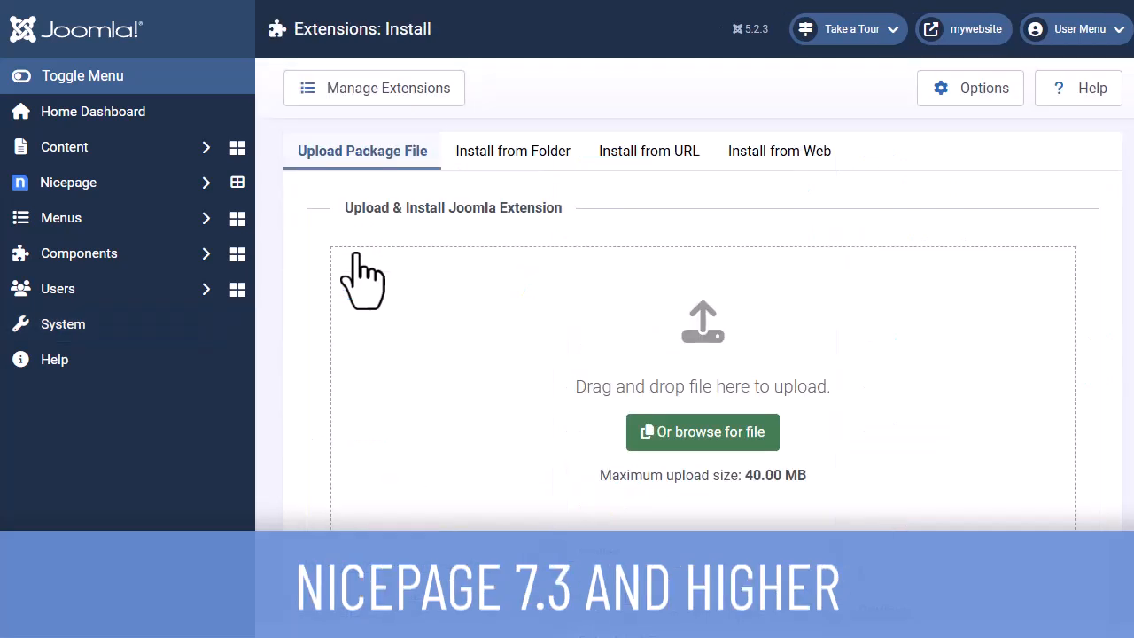
{"action": "mouse_move", "coordinate": [359, 284]}
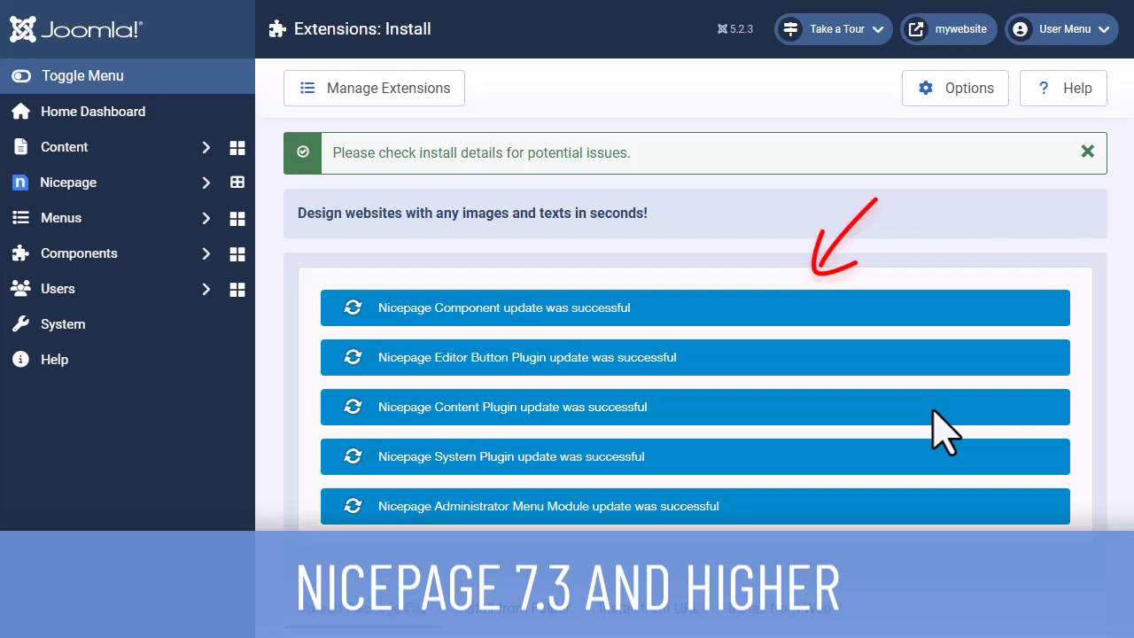
{"action": "left_click", "coordinate": [67, 182]}
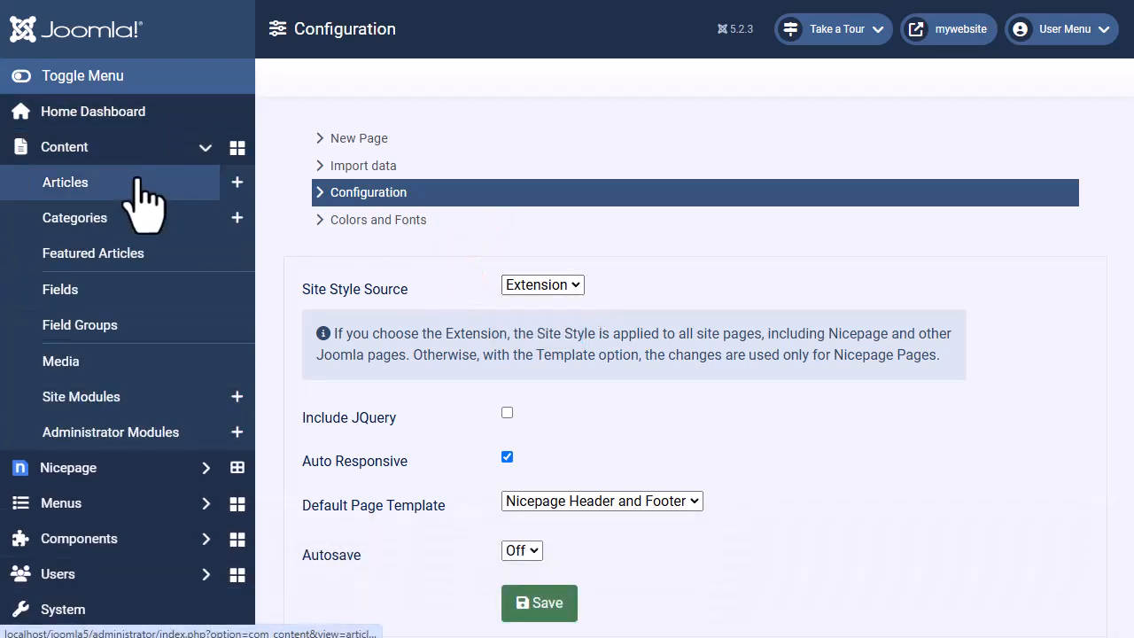
Open the Home article from the Content > Articles list
{"action": "left_click", "coordinate": [65, 181]}
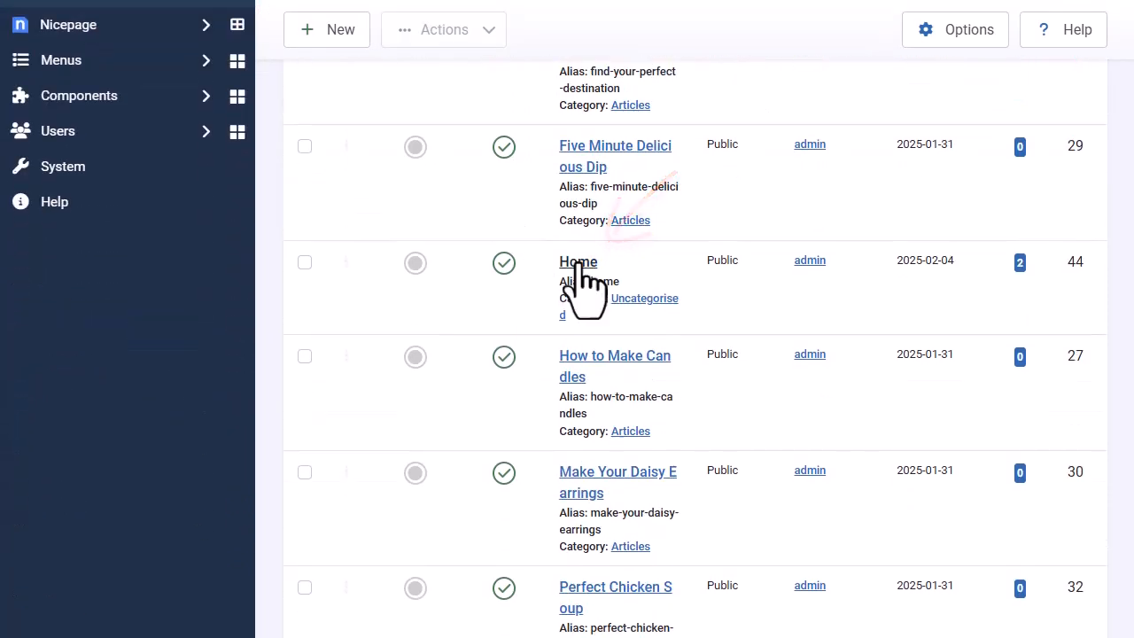
{"action": "left_click", "coordinate": [578, 261]}
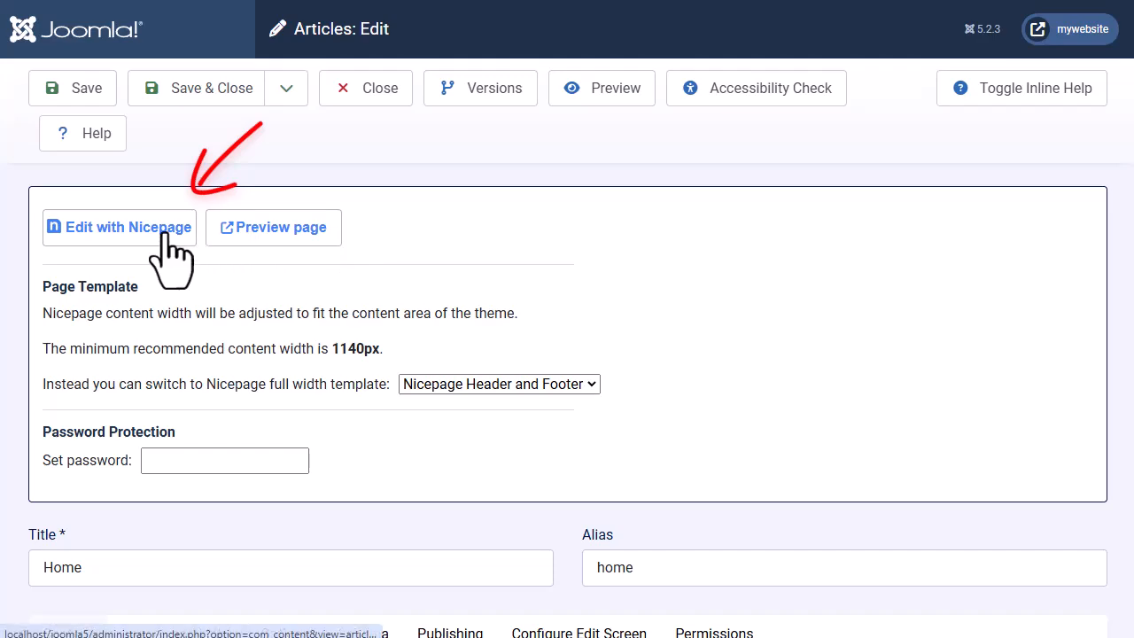
Apply a header preset with a search box to the Home page in Nicepage and save
{"action": "left_click", "coordinate": [119, 227]}
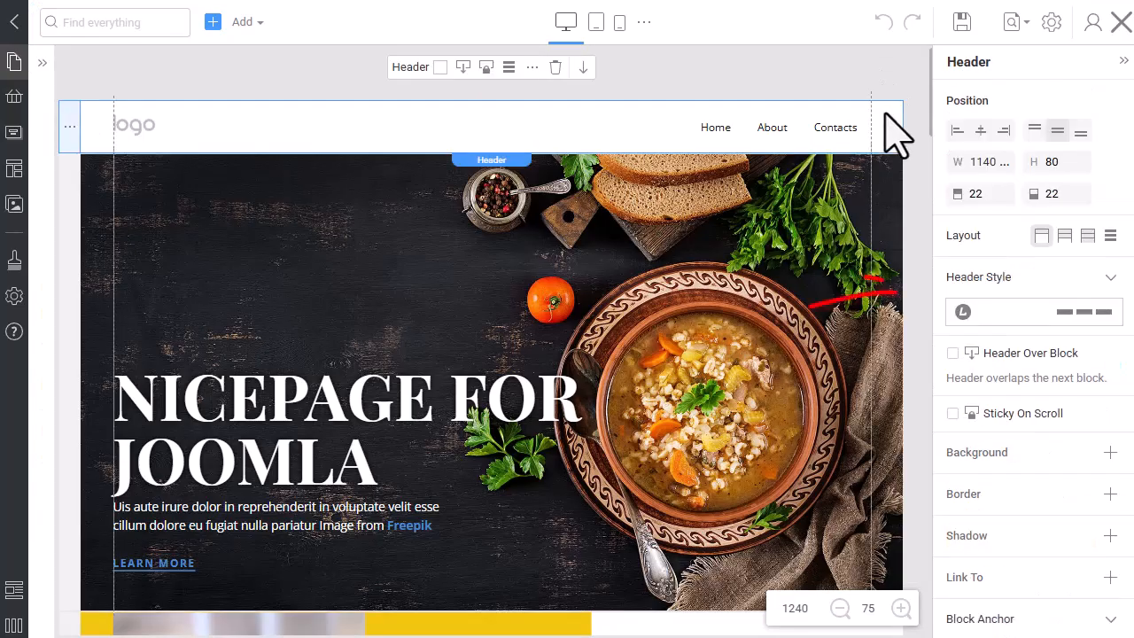
{"action": "left_click", "coordinate": [1110, 277]}
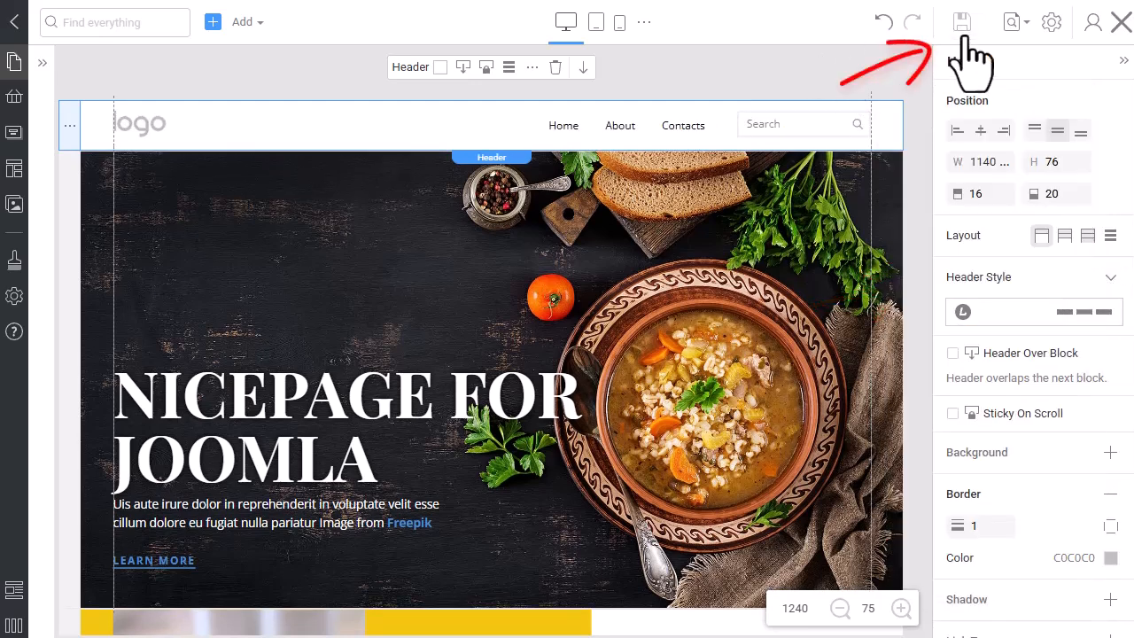
{"action": "left_click", "coordinate": [962, 21]}
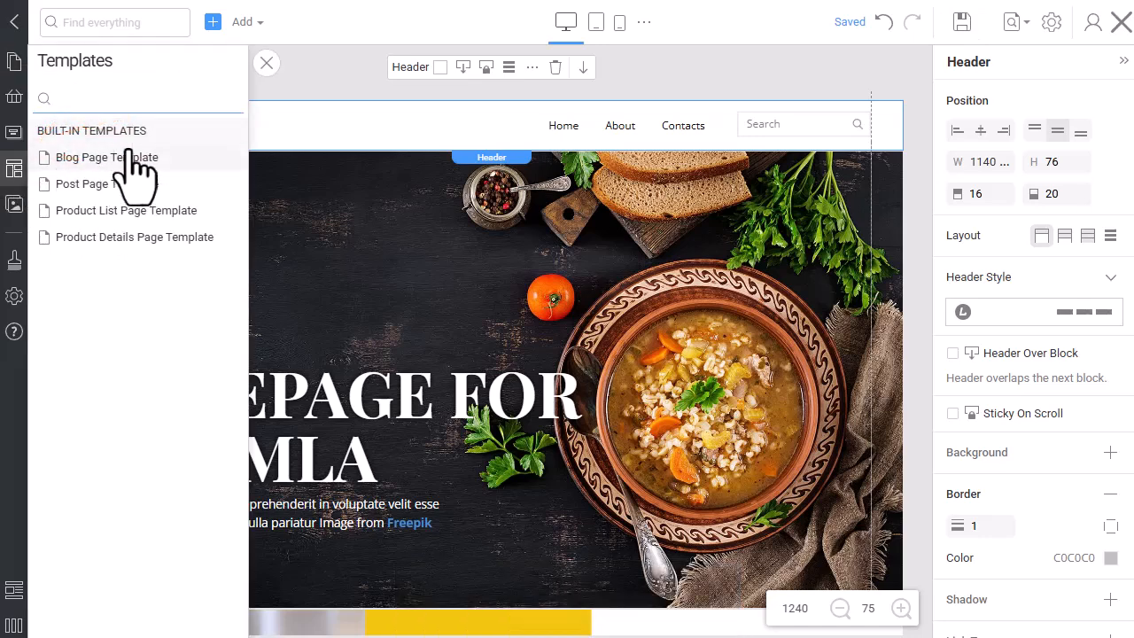
Set the Blog Page Template's Blog element to 2 columns and save it
{"action": "left_click", "coordinate": [106, 156]}
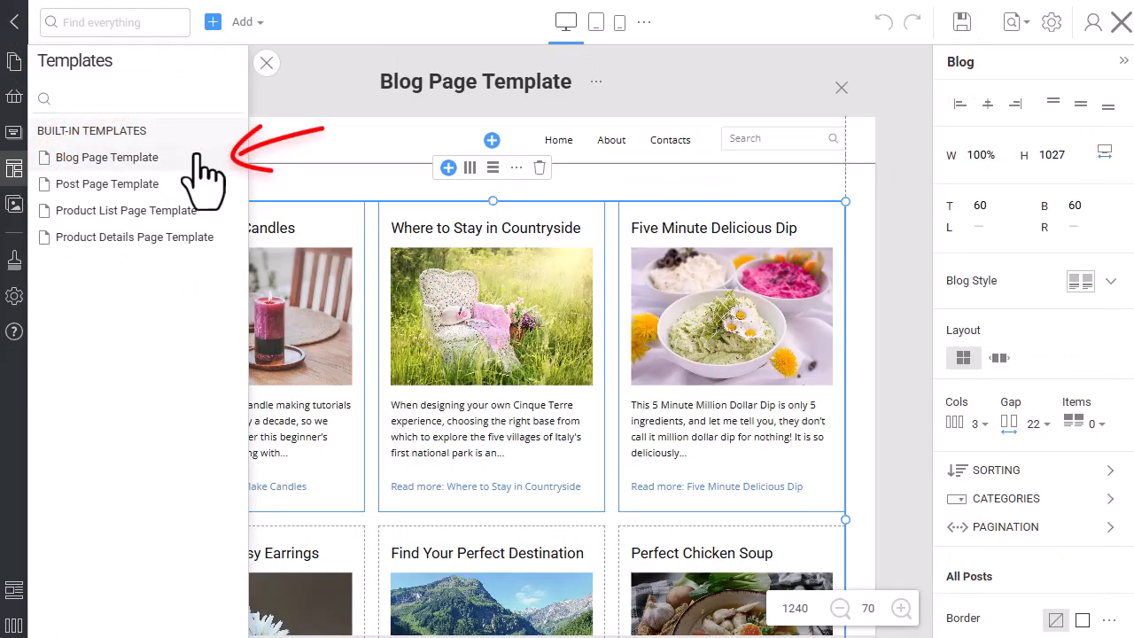
{"action": "left_click", "coordinate": [265, 63]}
{"action": "type", "text": "4"}
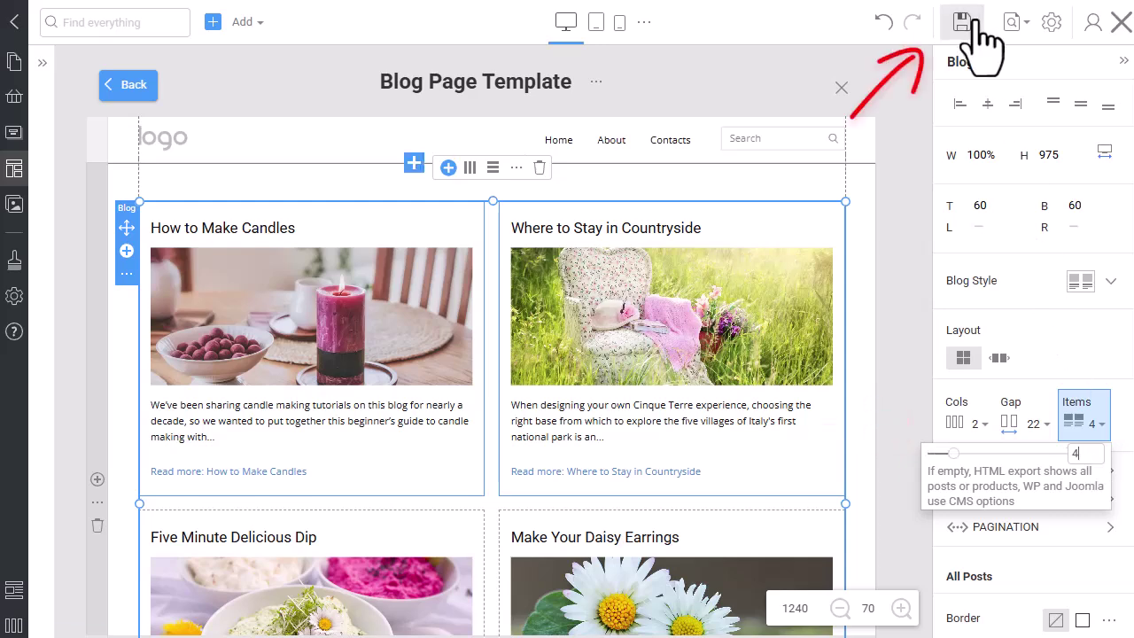
{"action": "left_click", "coordinate": [961, 22]}
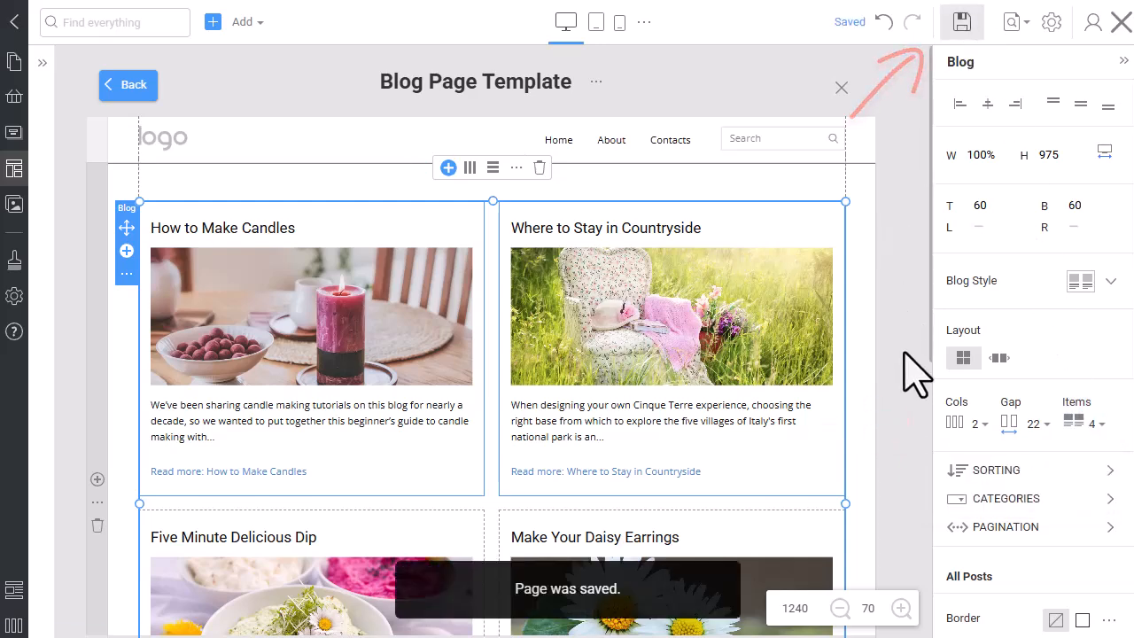
{"action": "left_click", "coordinate": [626, 141]}
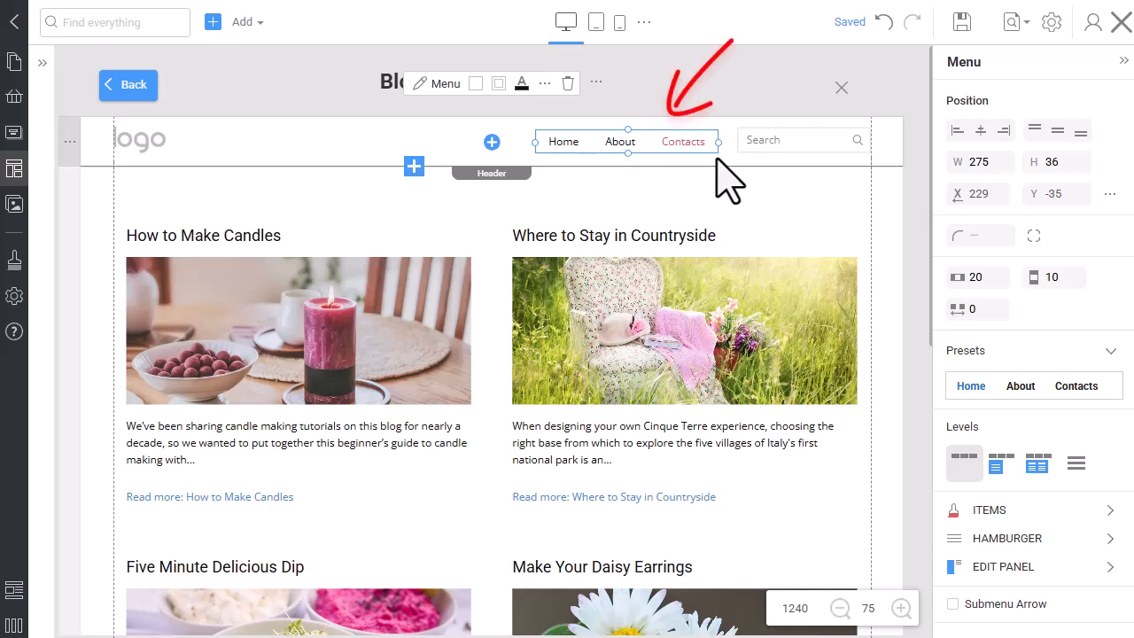
{"action": "mouse_move", "coordinate": [709, 173]}
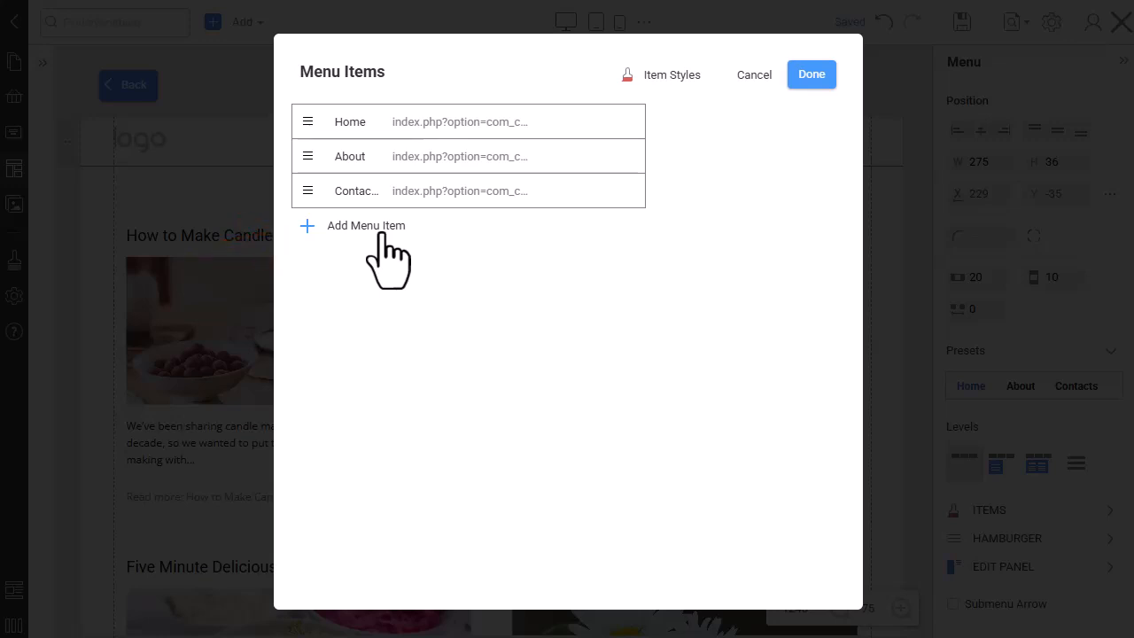
Add a 'Blog' menu item pointing to the Blog > Articles category, then save the page
{"action": "left_click", "coordinate": [366, 225]}
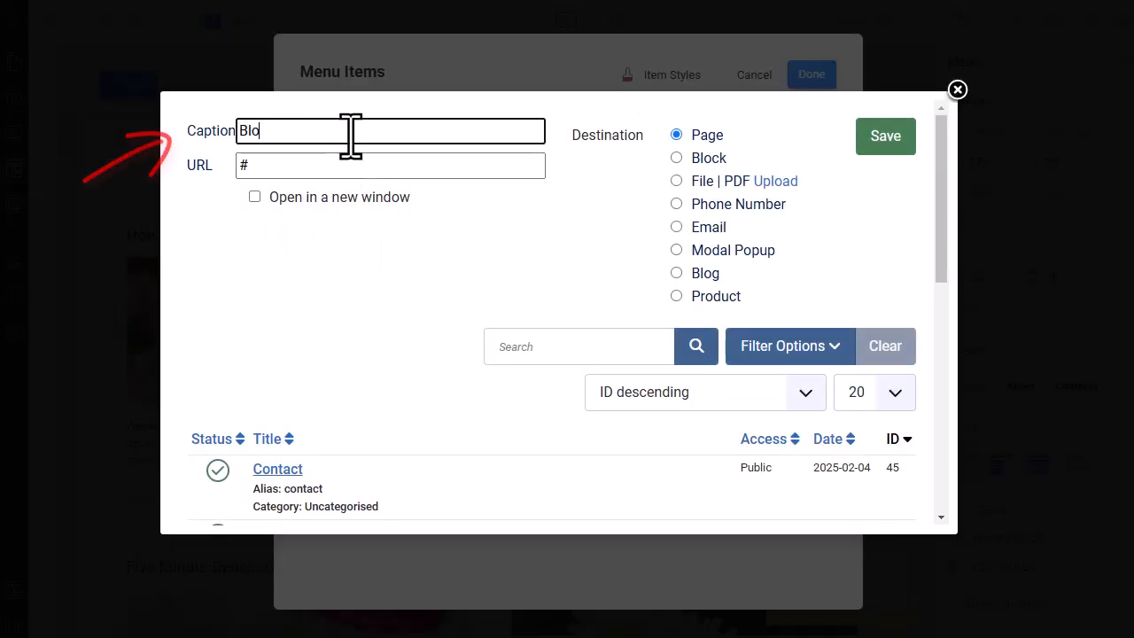
{"action": "left_click", "coordinate": [676, 273]}
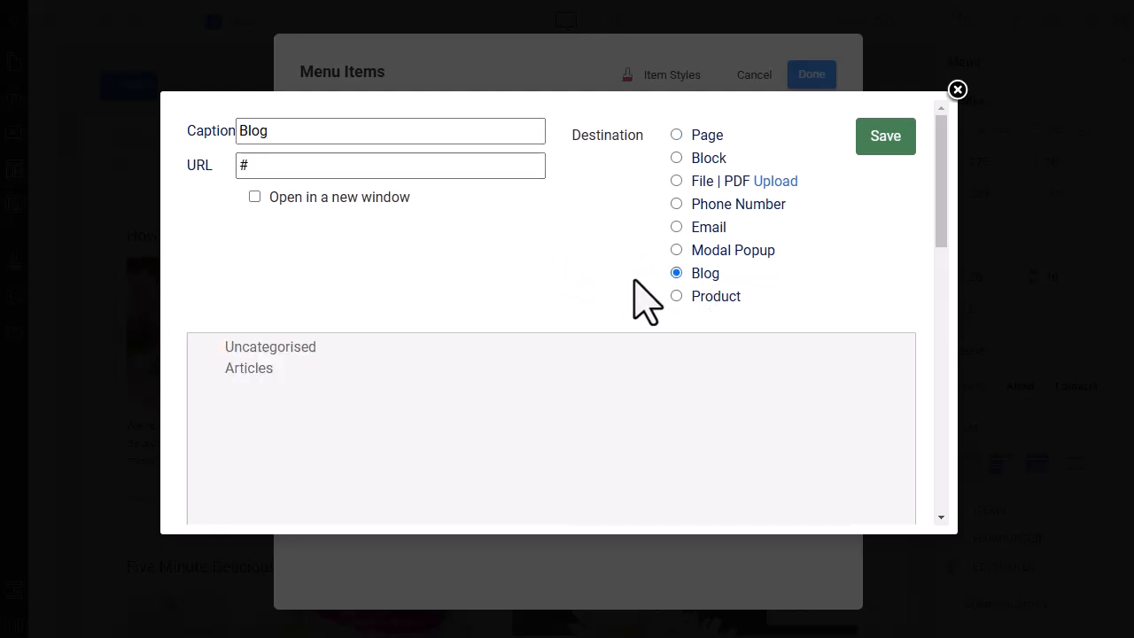
{"action": "left_click", "coordinate": [249, 368]}
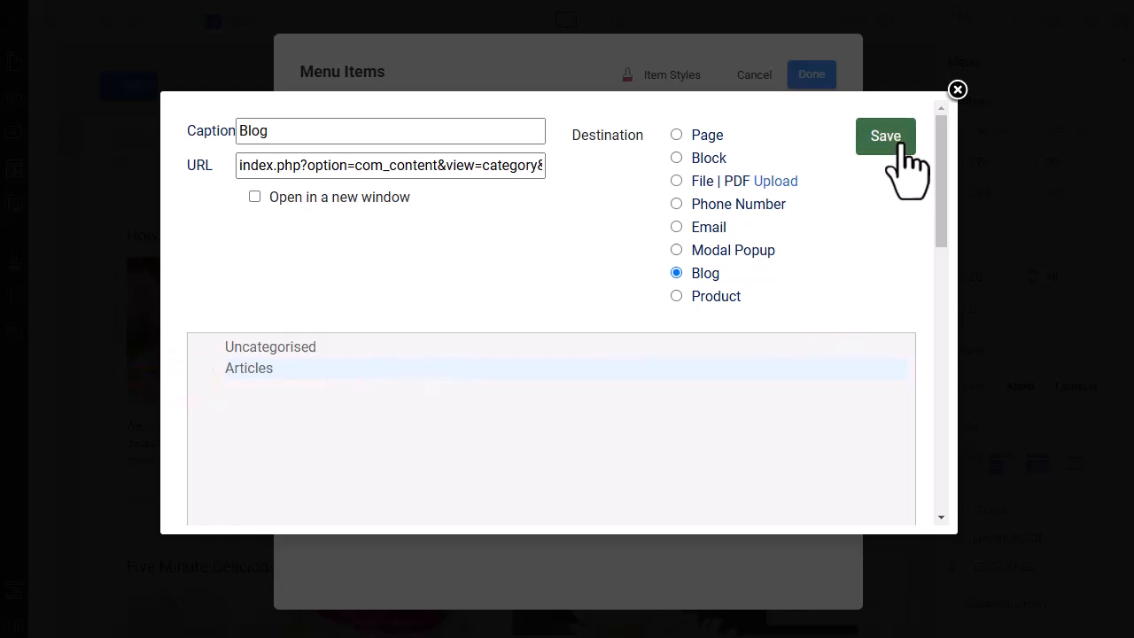
{"action": "left_click", "coordinate": [885, 136]}
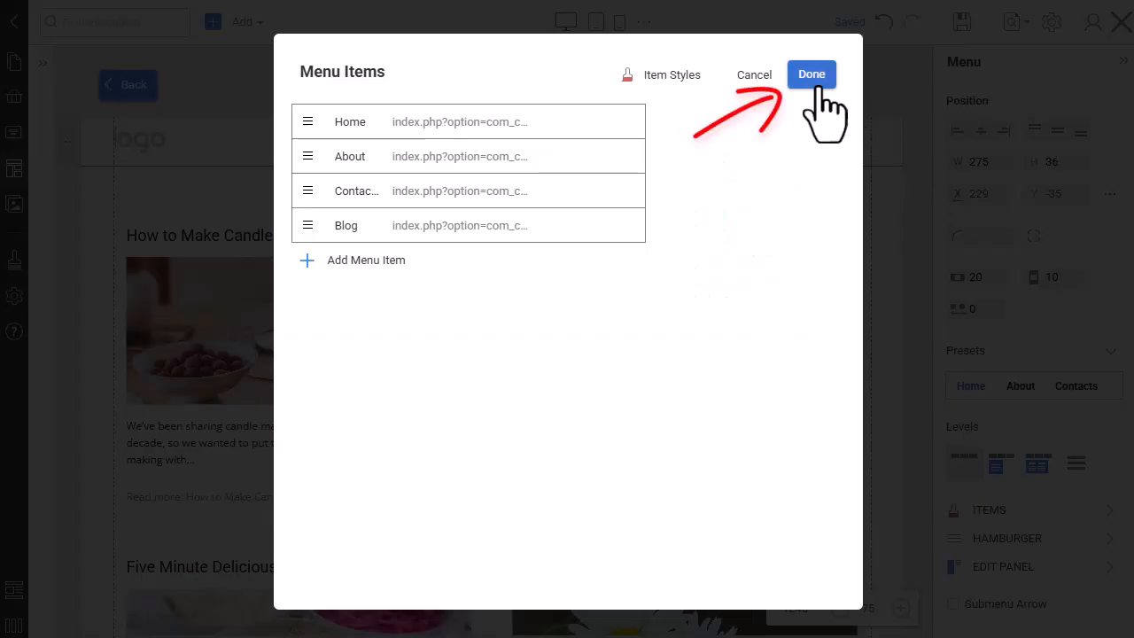
{"action": "left_click", "coordinate": [811, 73]}
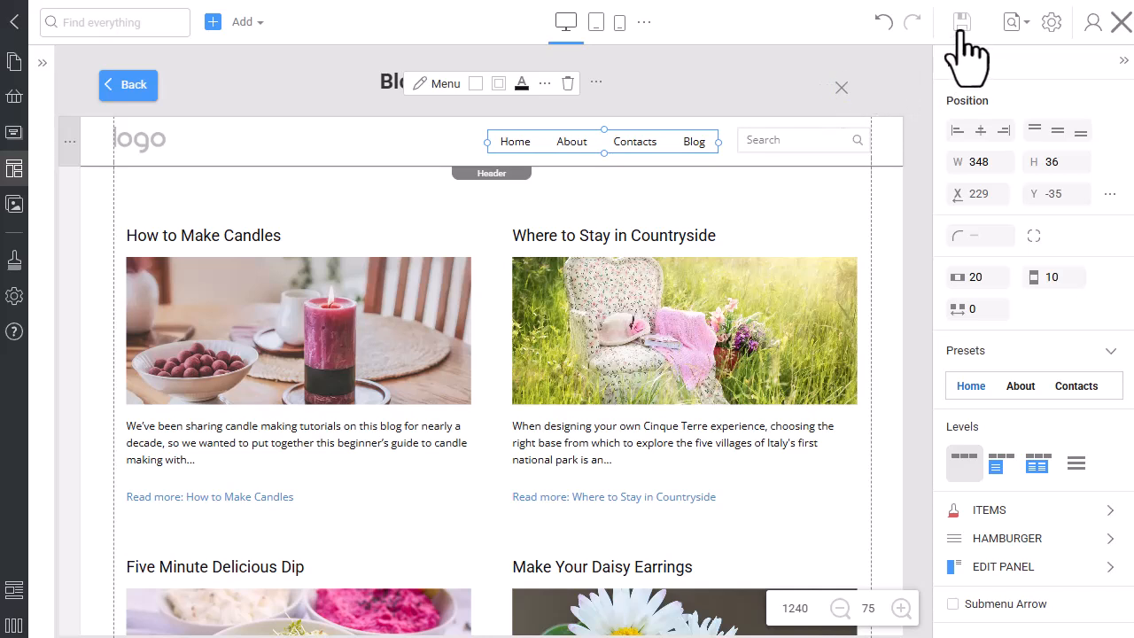
{"action": "left_click", "coordinate": [961, 23]}
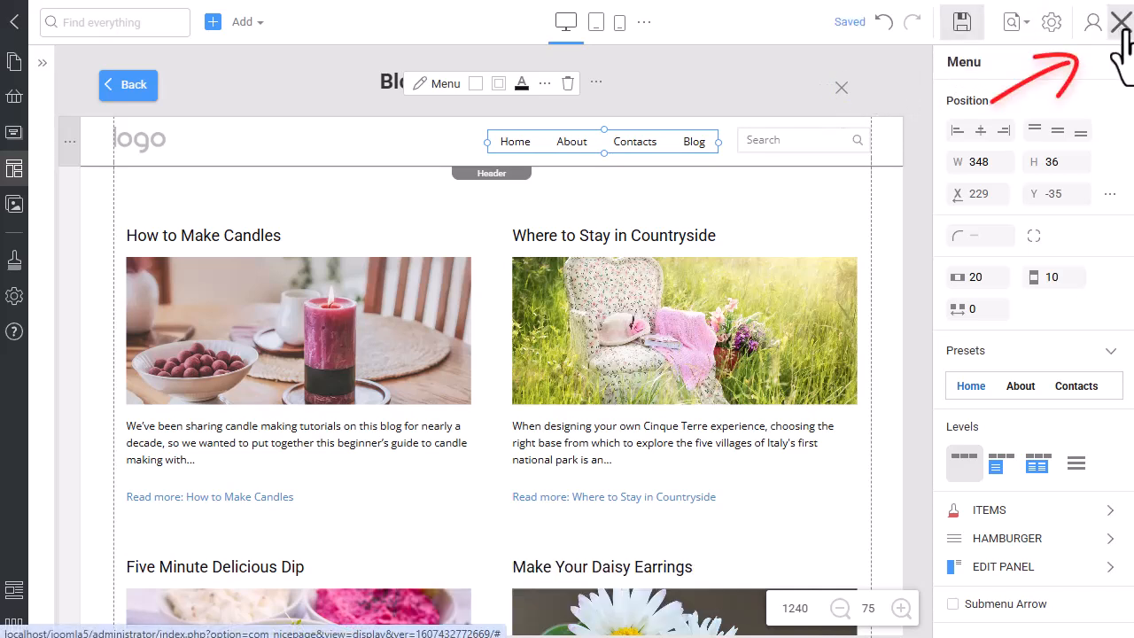
Close the Nicepage editor, view the live site, and go to its Blog page
{"action": "left_click", "coordinate": [1120, 21]}
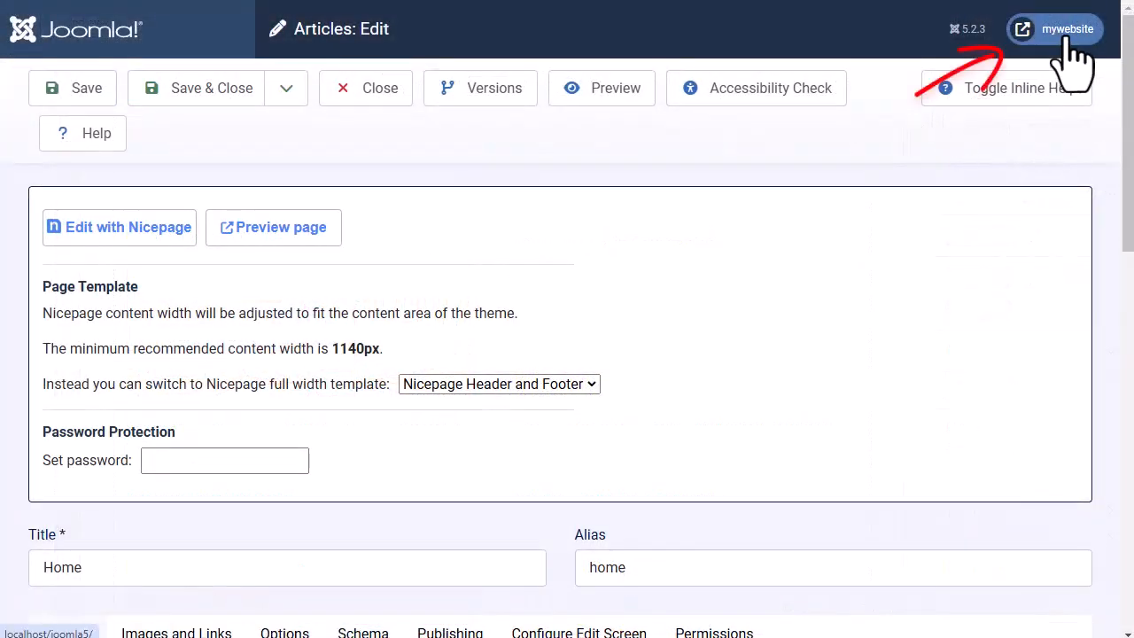
{"action": "left_click", "coordinate": [1067, 29]}
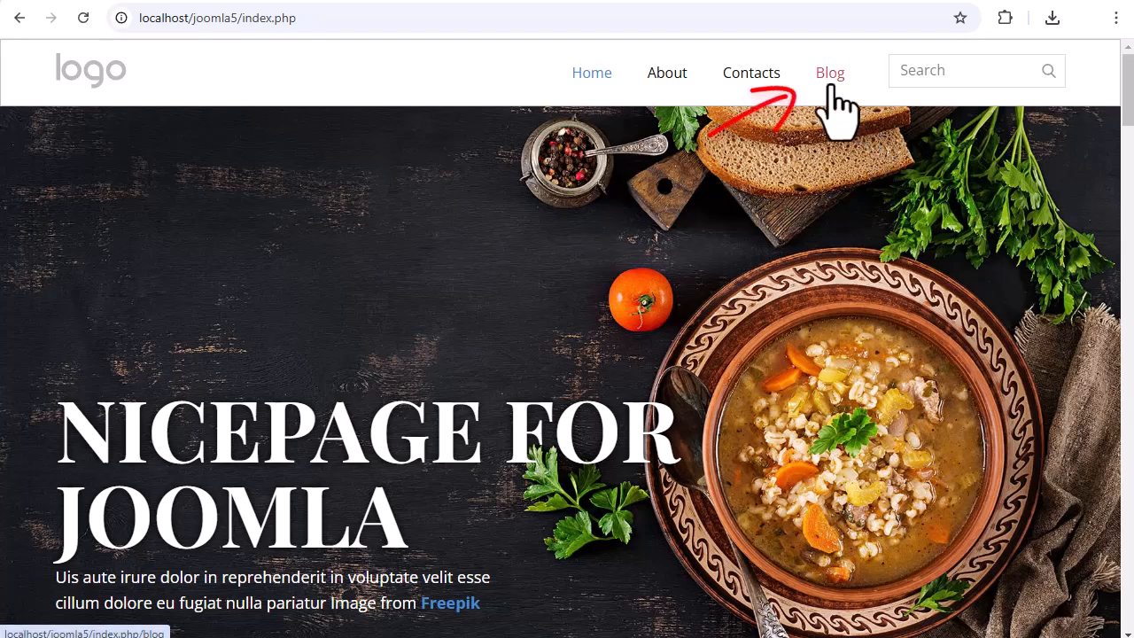
{"action": "left_click", "coordinate": [830, 72]}
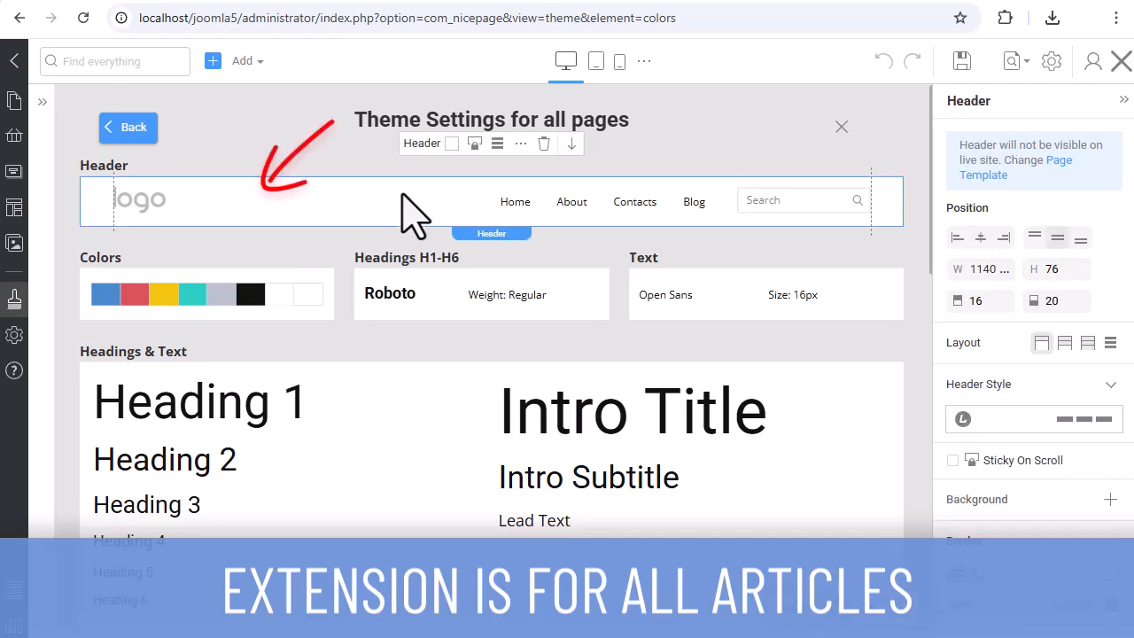
Review theme Colors, H1-H6 heading fonts and sample button style, then scroll the home page
{"action": "scroll", "scroll_direction": "down", "scroll_amount": 3}
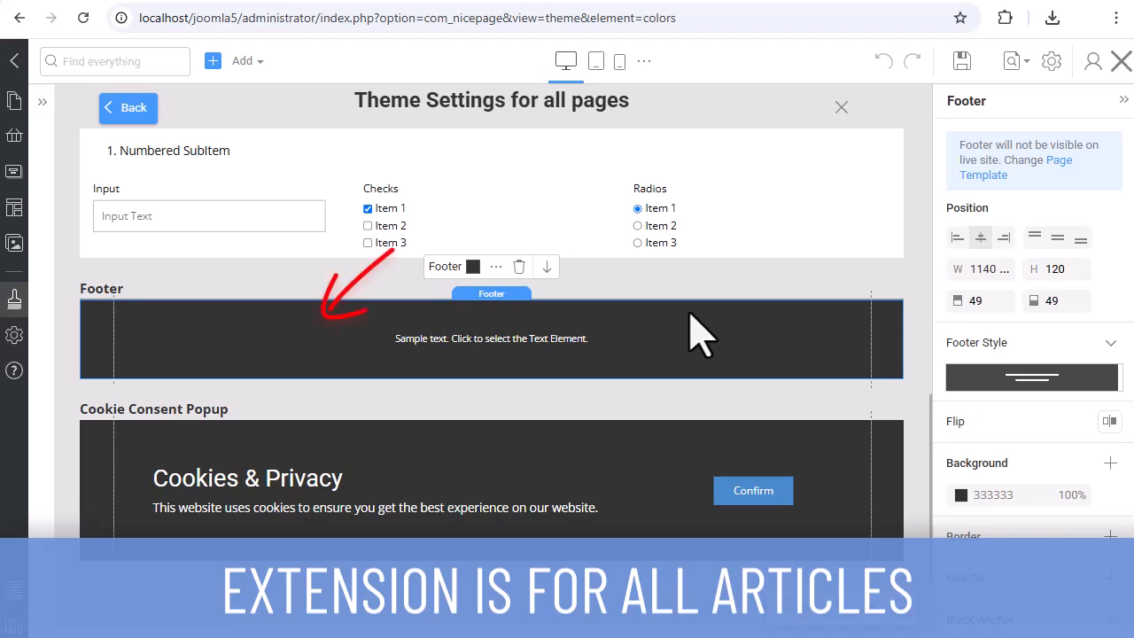
{"action": "scroll", "scroll_direction": "up", "scroll_amount": 3}
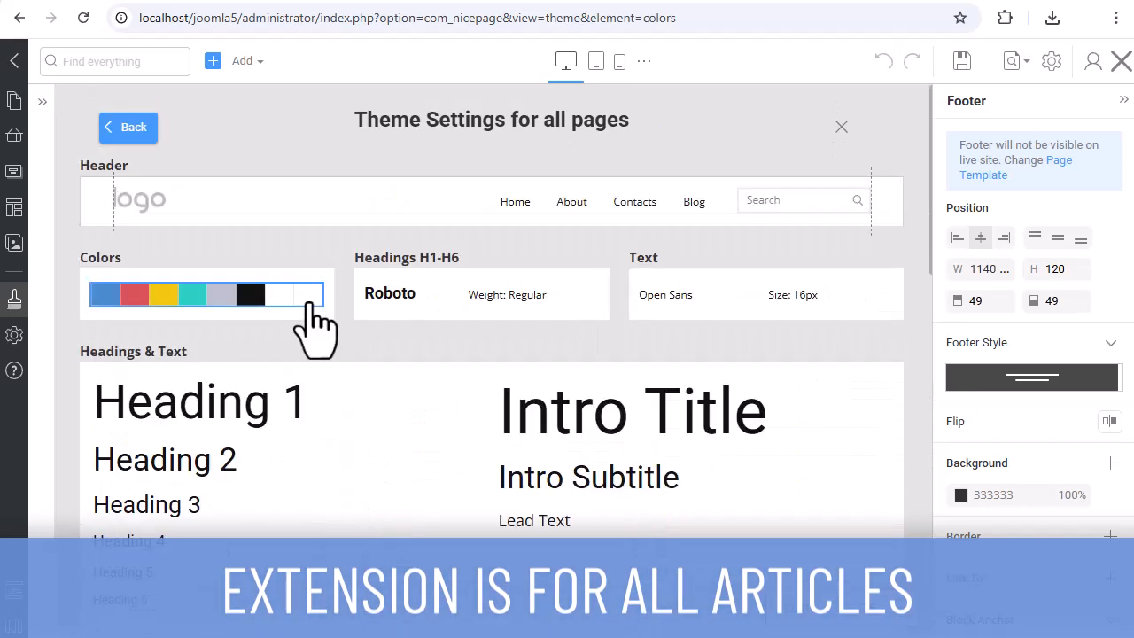
{"action": "left_click", "coordinate": [204, 294]}
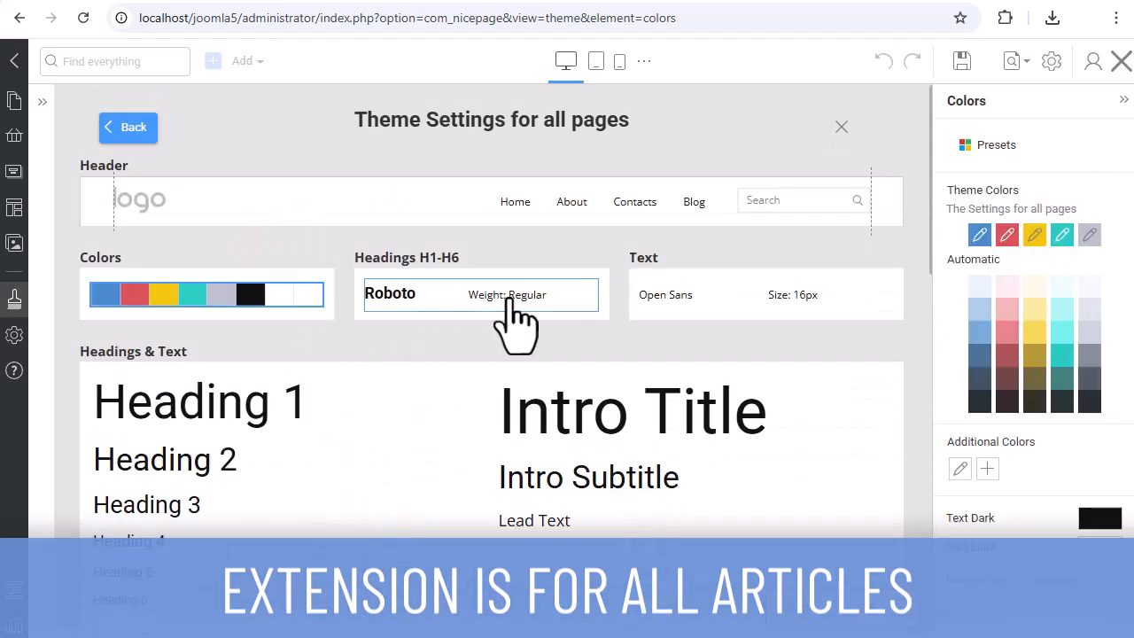
{"action": "left_click", "coordinate": [481, 294]}
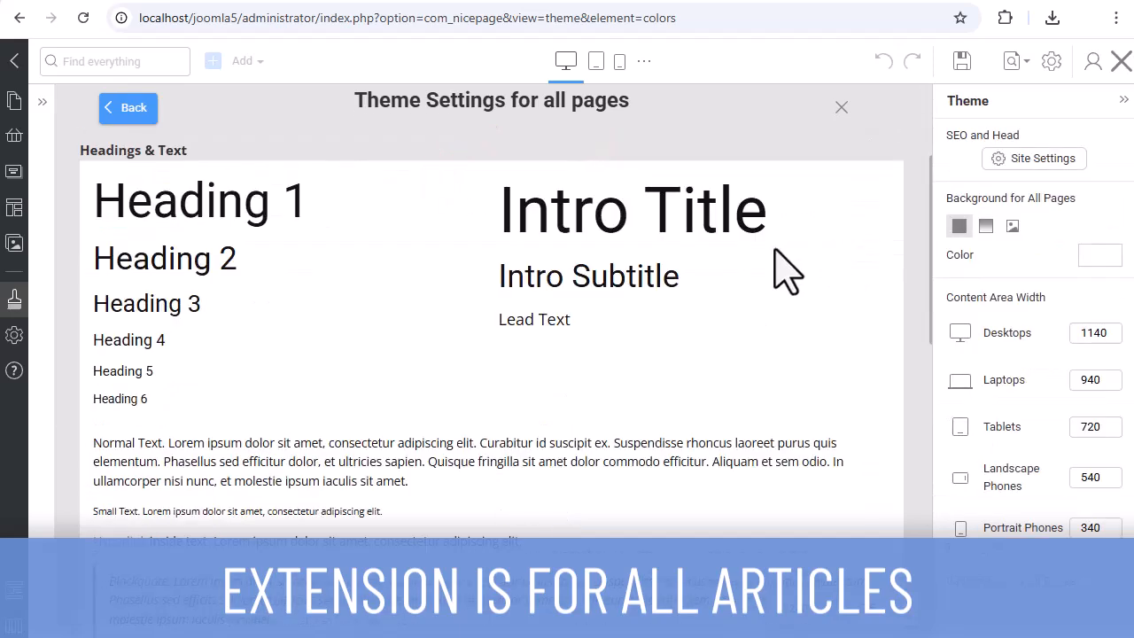
{"action": "scroll", "scroll_direction": "down", "scroll_amount": 3}
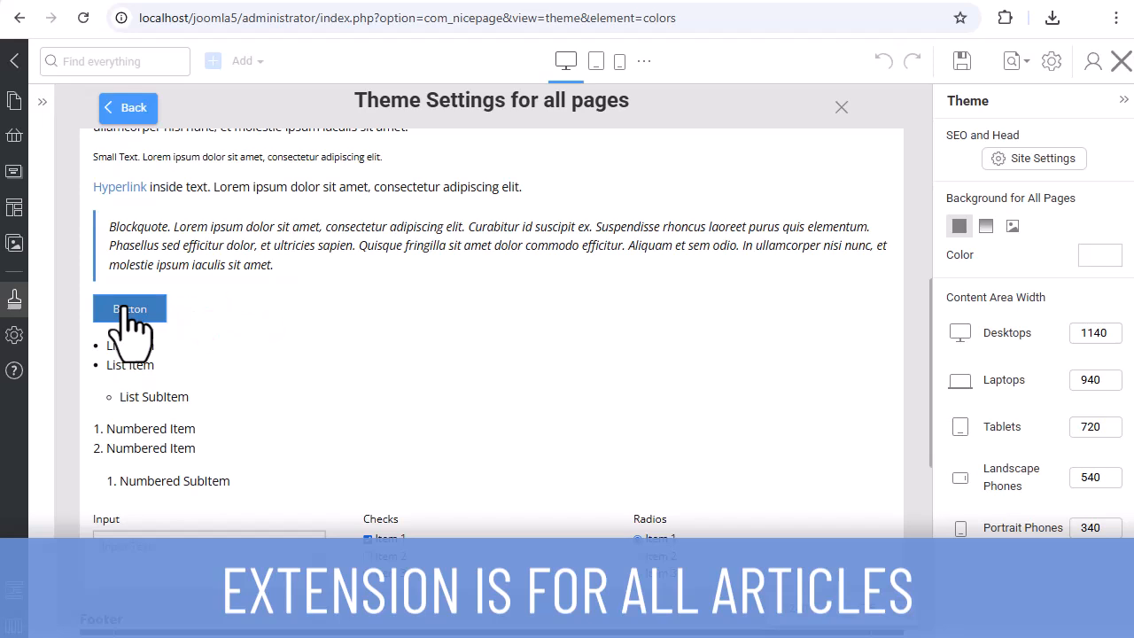
{"action": "left_click", "coordinate": [129, 308]}
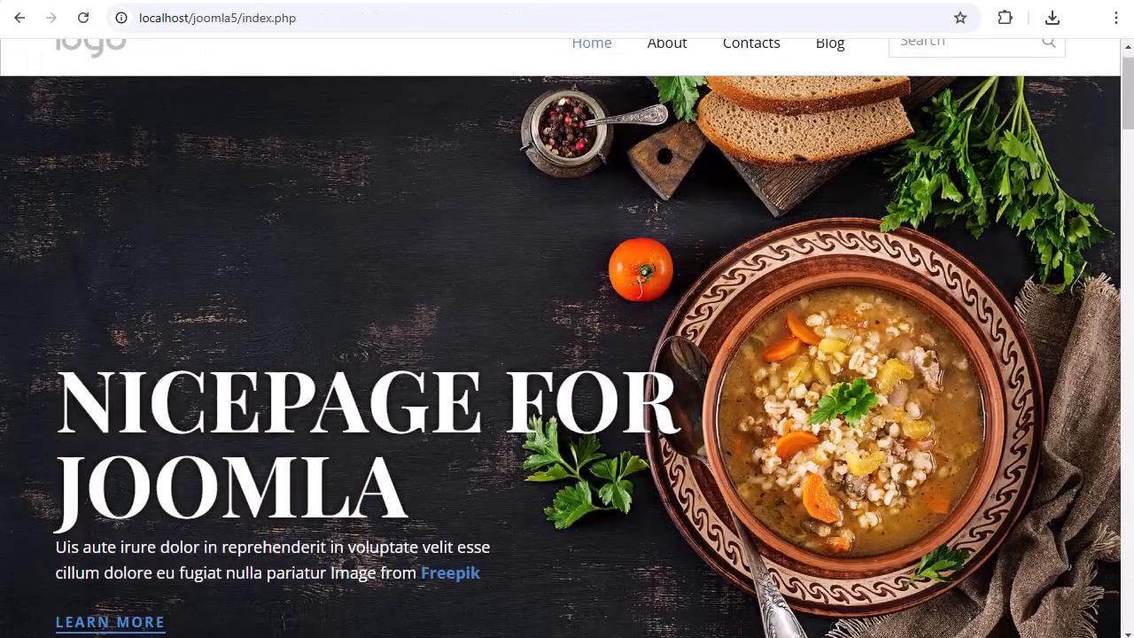
{"action": "scroll", "scroll_direction": "down", "scroll_amount": 3}
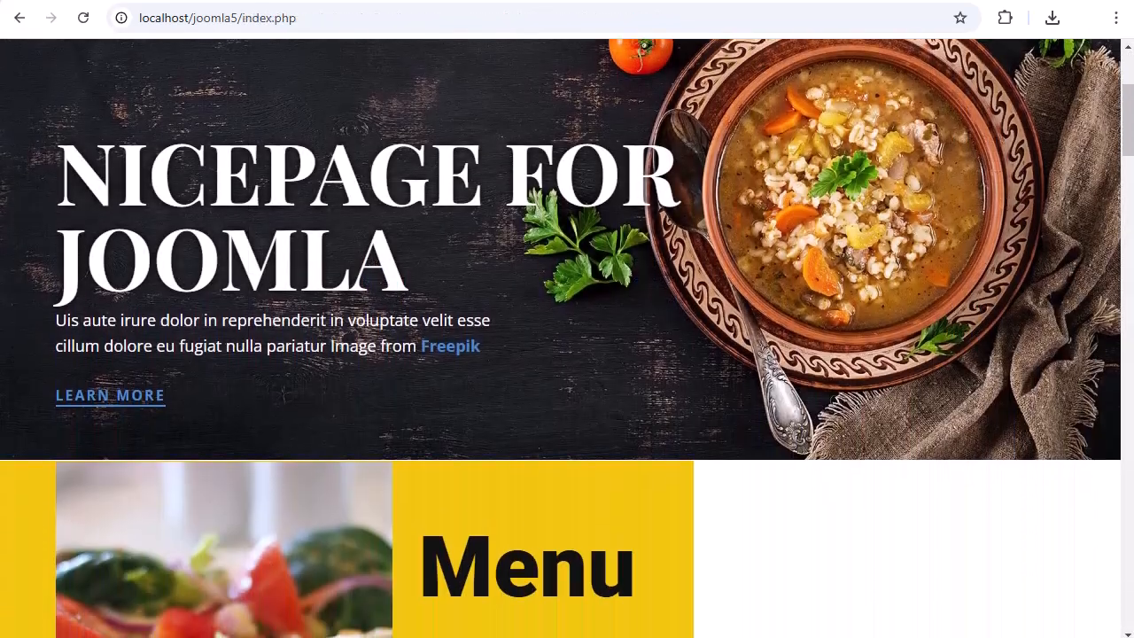